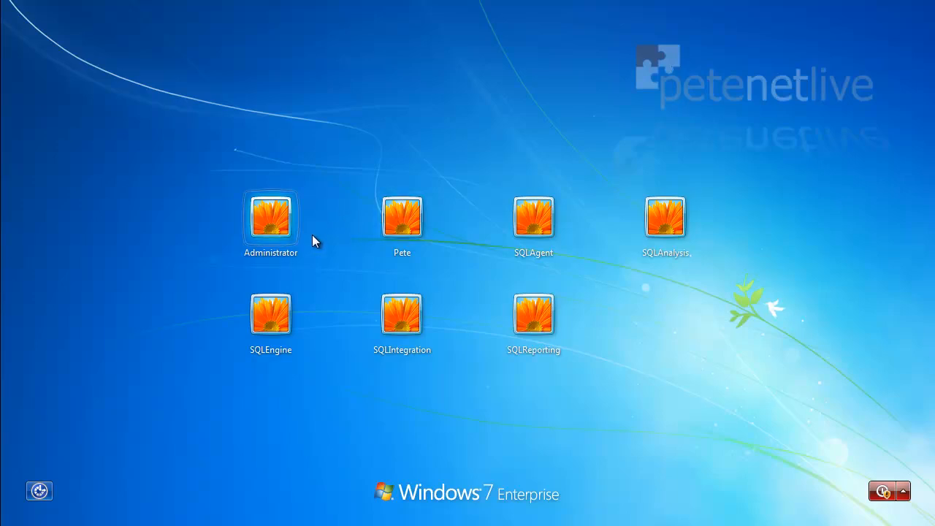
mouse_move(502, 458)
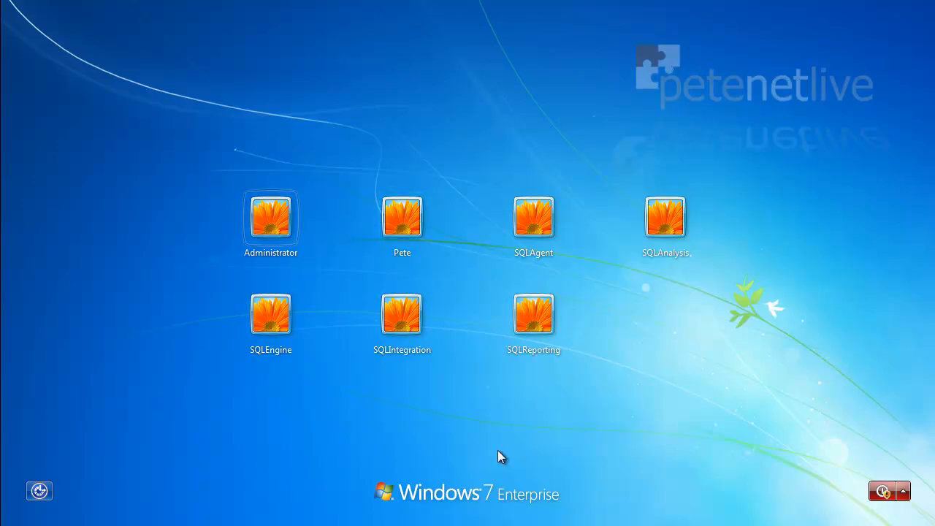
- Sign in as Pete with his password and reach the Windows 7 desktop
left_click(401, 216)
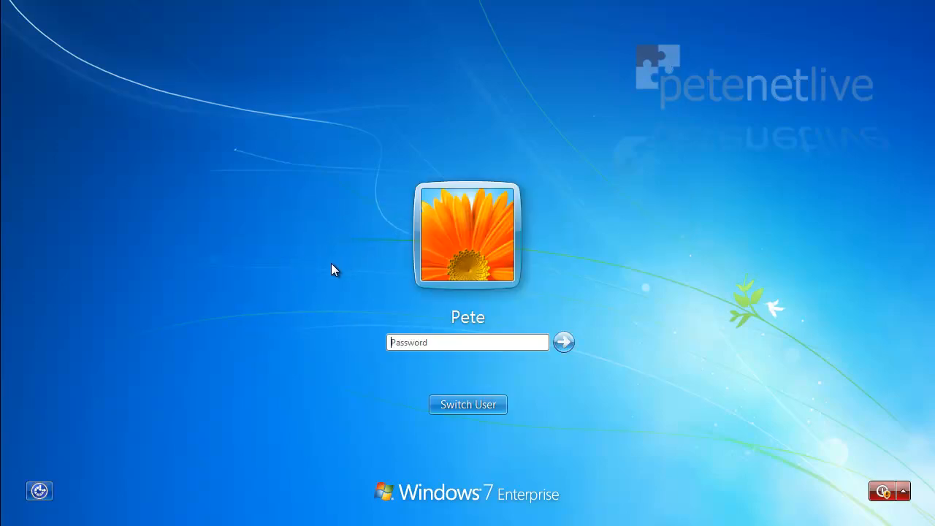
left_click(468, 342)
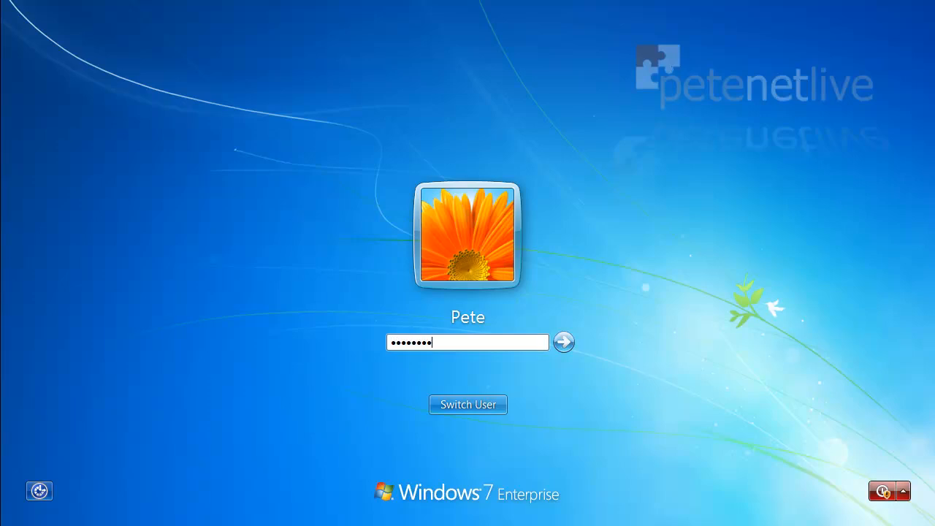
left_click(564, 342)
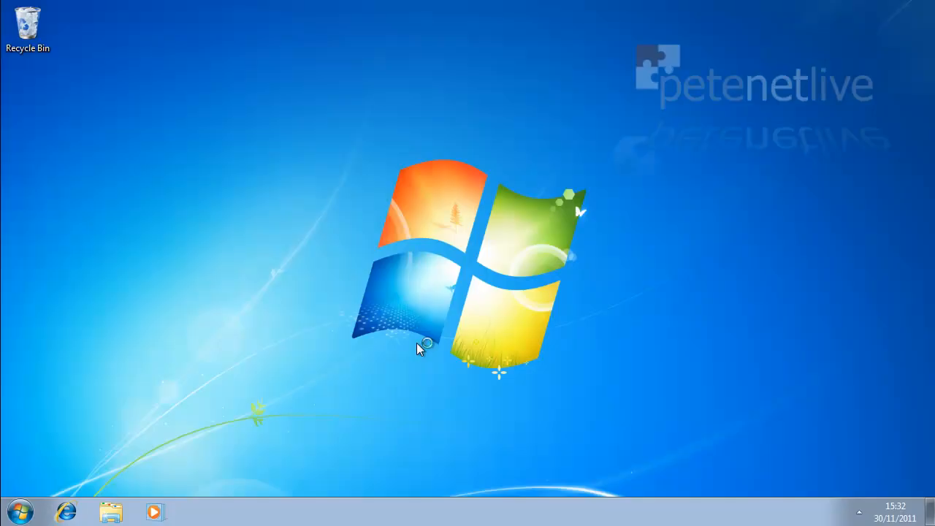
mouse_move(38, 518)
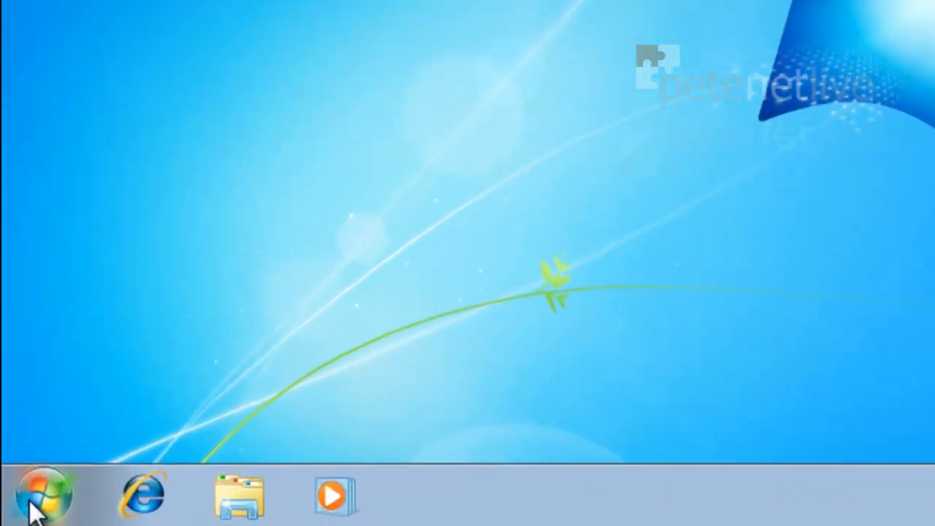
- Launch regedit from the Start menu search and approve the UAC prompt
left_click(41, 496)
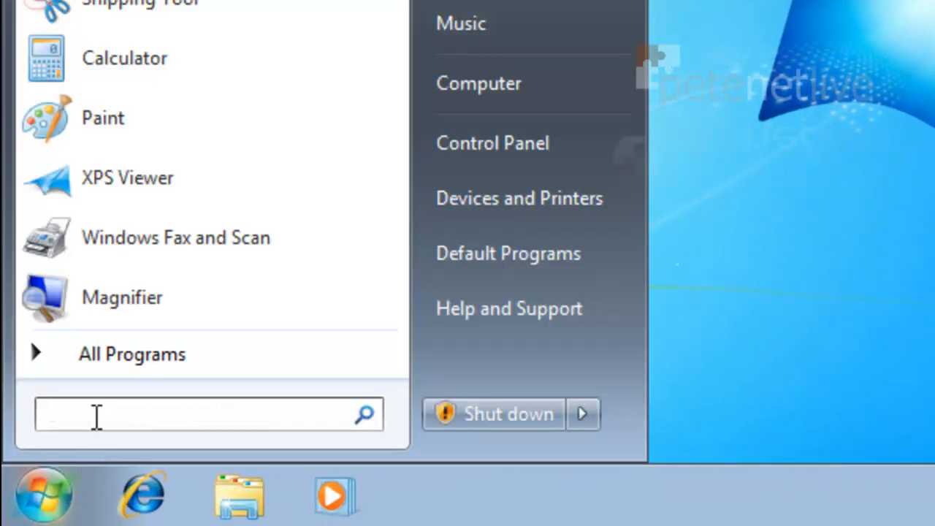
type("reged")
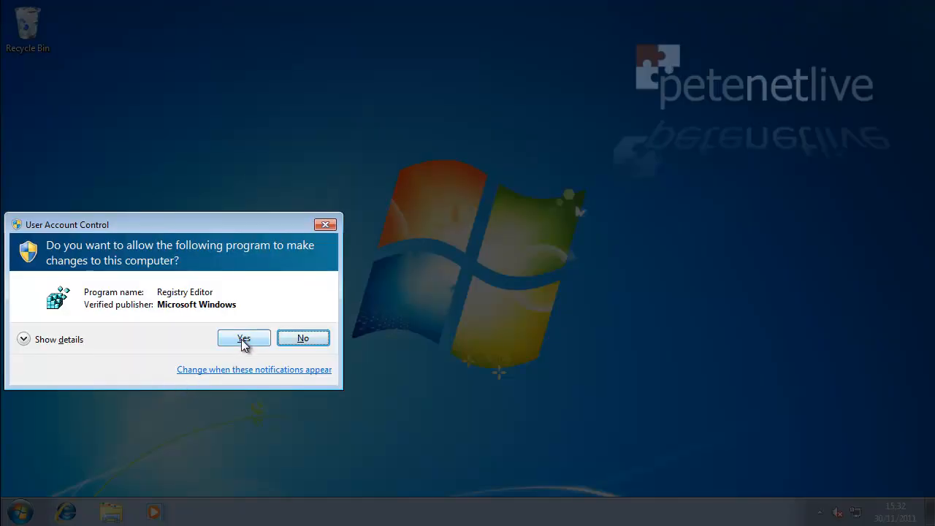
left_click(242, 337)
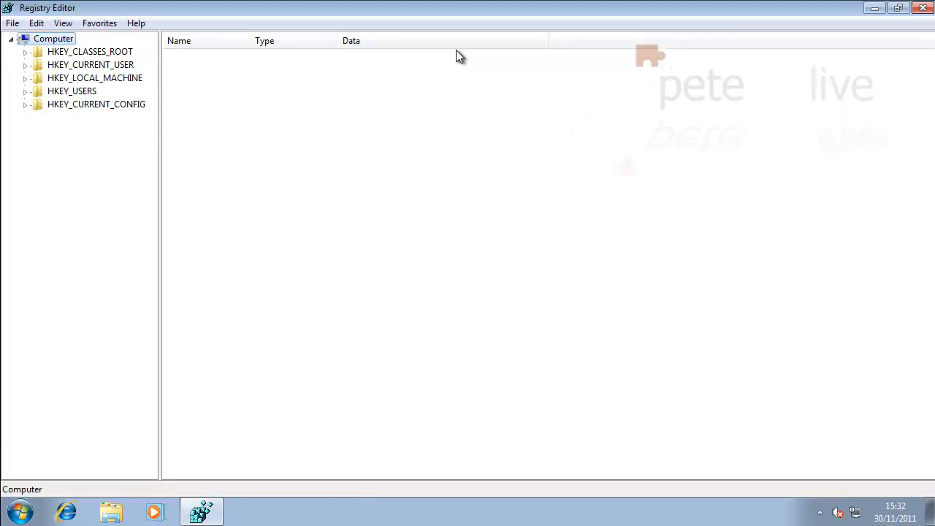
mouse_move(105, 79)
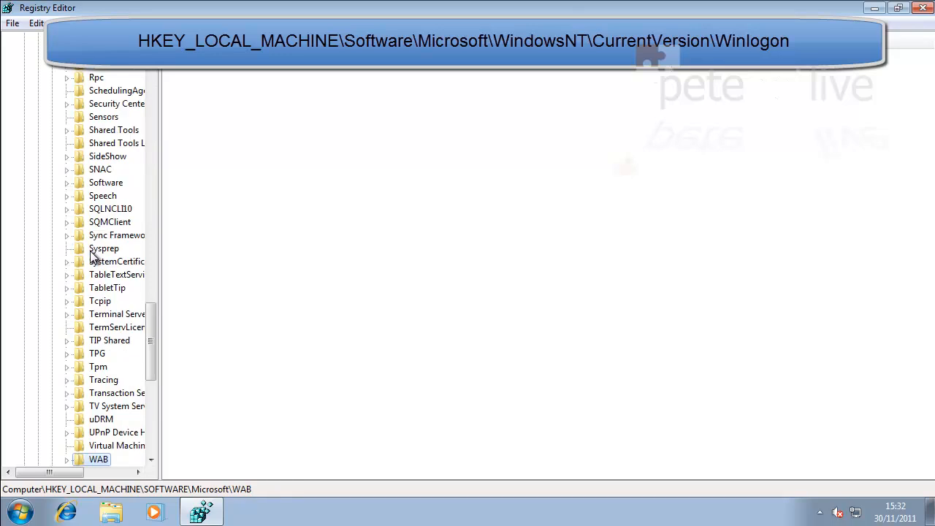
- Navigate to HKLM\SOFTWARE\Microsoft\Windows NT\CurrentVersion\Winlogon in the tree
scroll("down", 3)
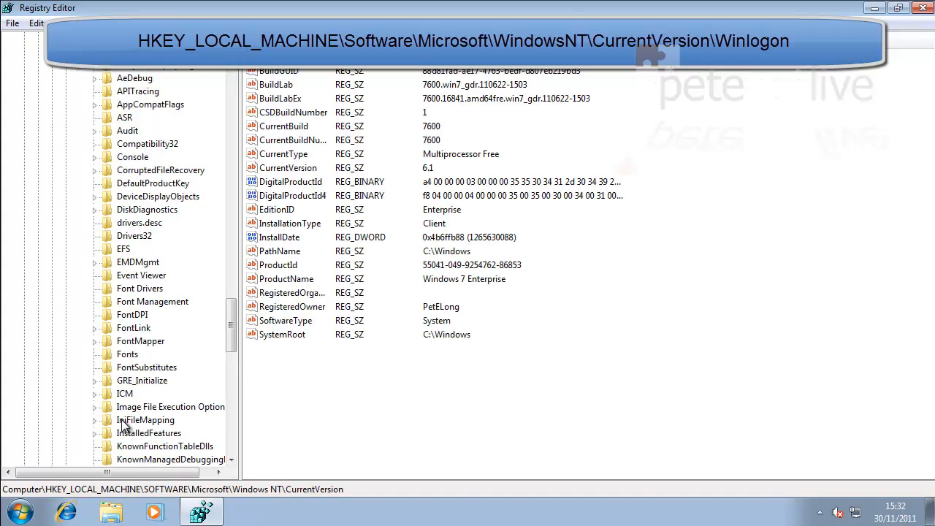
mouse_move(134, 379)
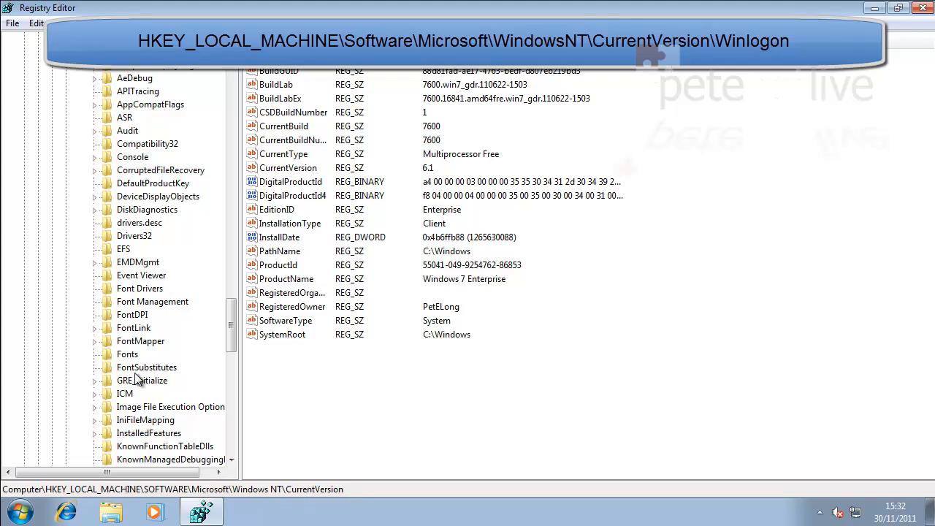
left_click(135, 459)
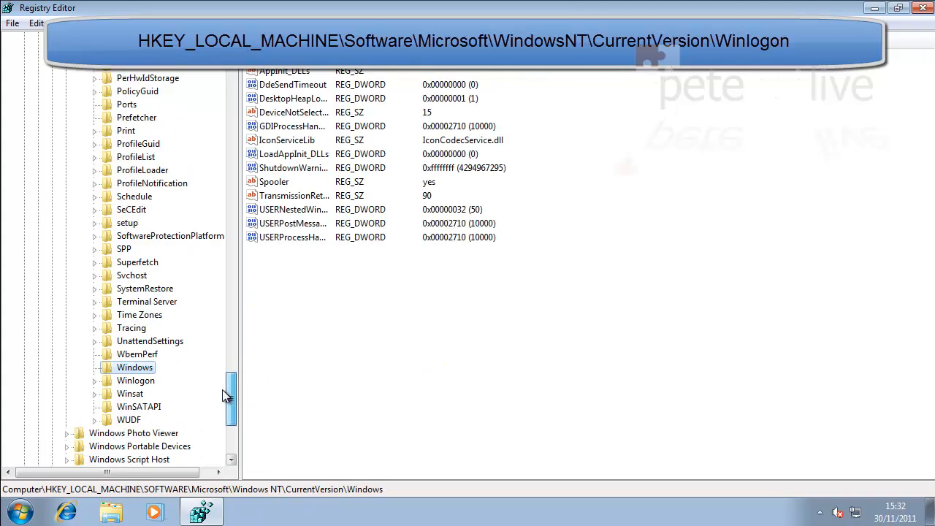
left_click(134, 380)
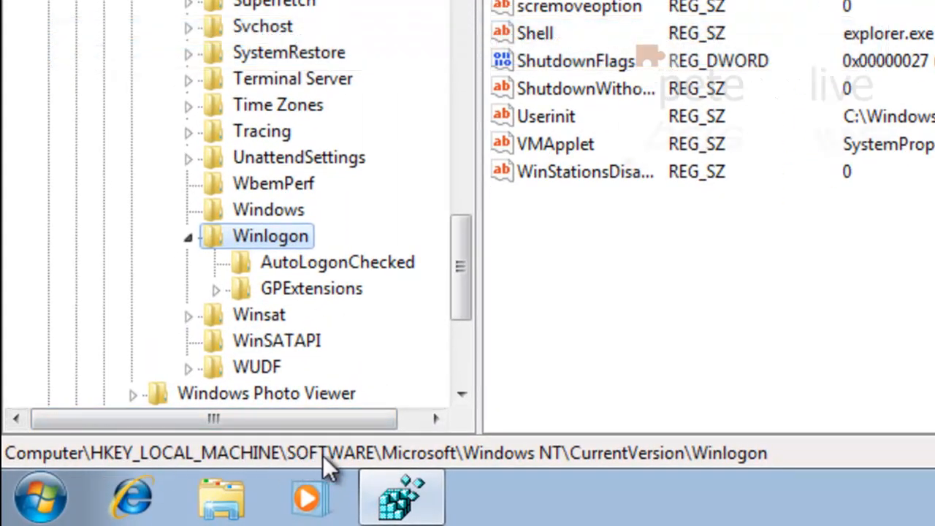
mouse_move(727, 467)
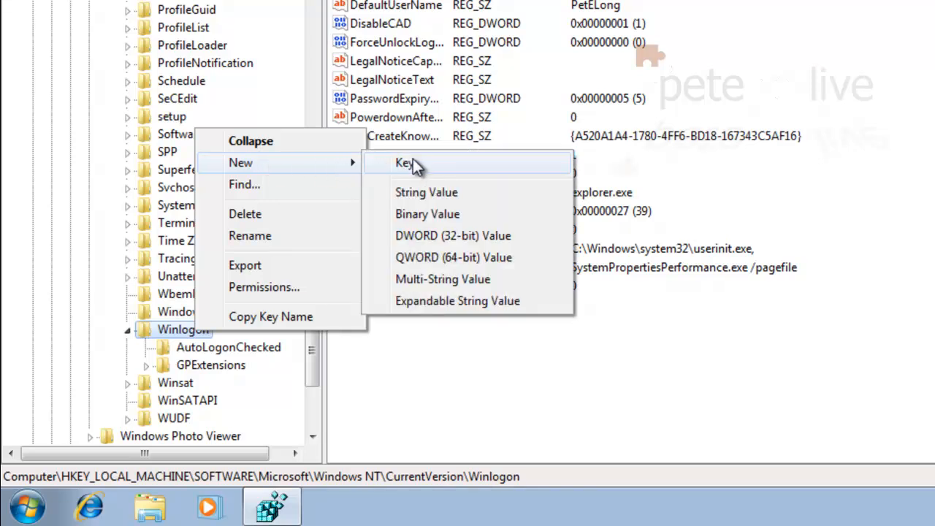
- Create a SpecialAccounts key under Winlogon and a UserList key inside it
left_click(403, 162)
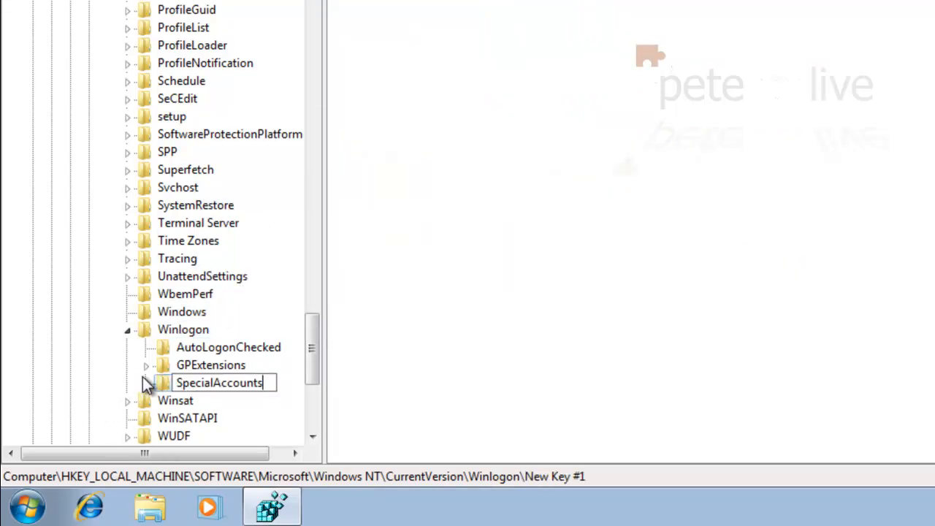
key("Return")
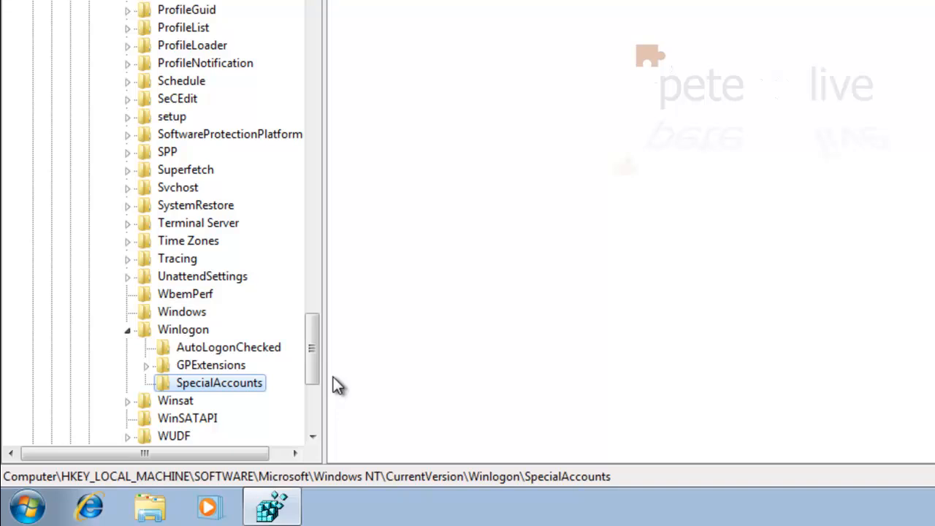
right_click(219, 383)
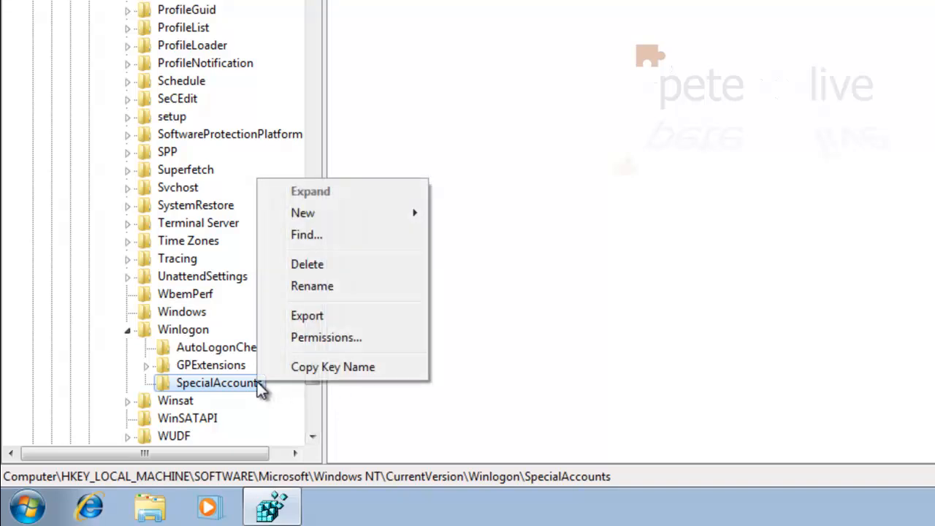
left_click(302, 214)
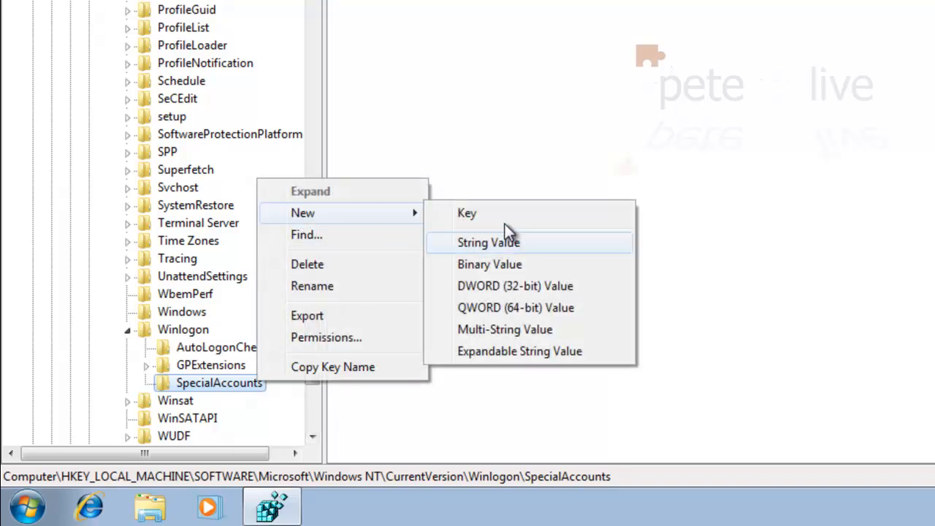
left_click(467, 214)
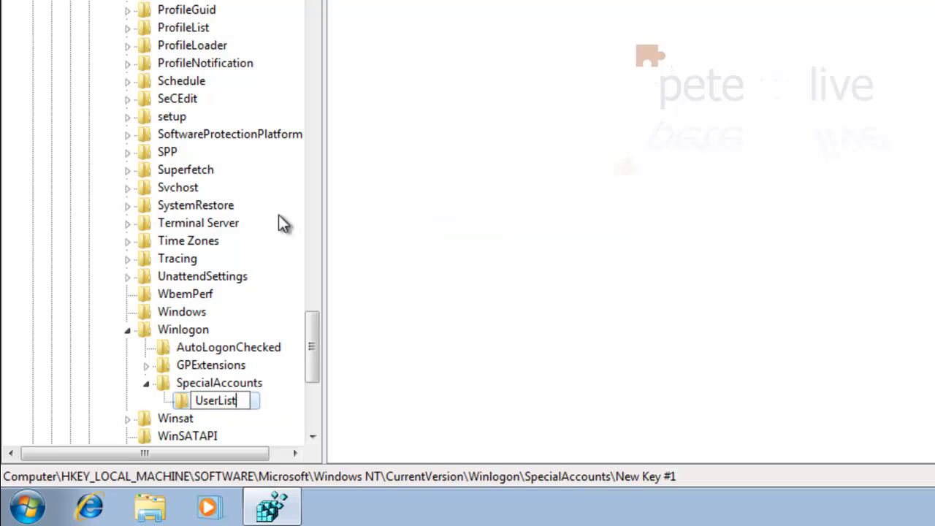
key("Return")
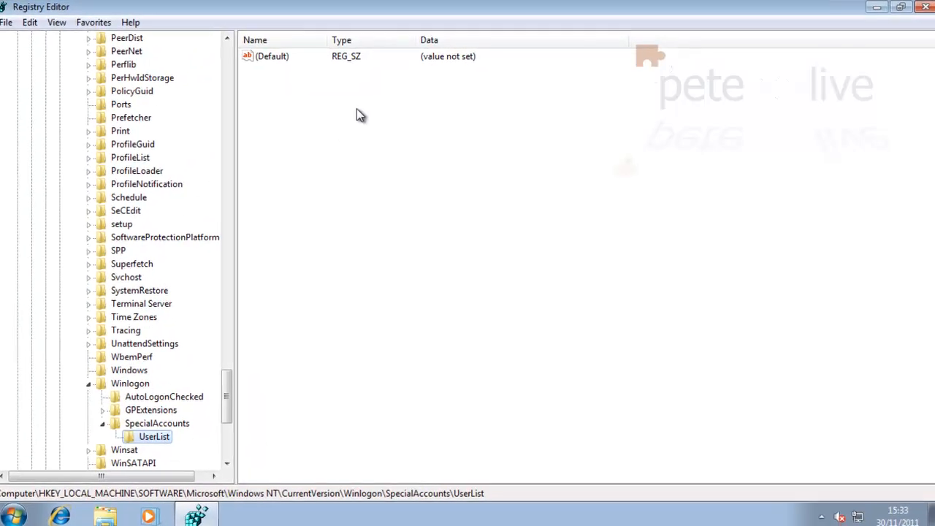
- Add a SQLAgent DWORD value to UserList and keep its data at 0
right_click(359, 114)
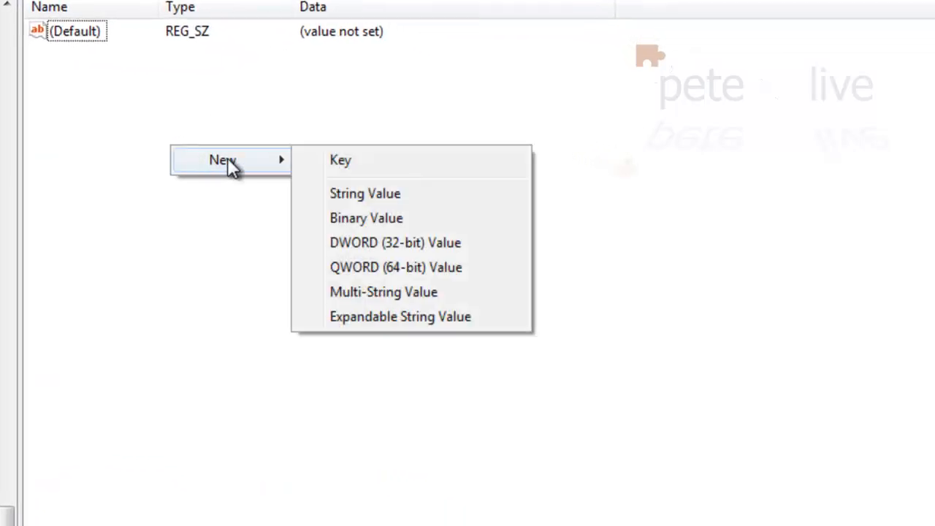
left_click(395, 242)
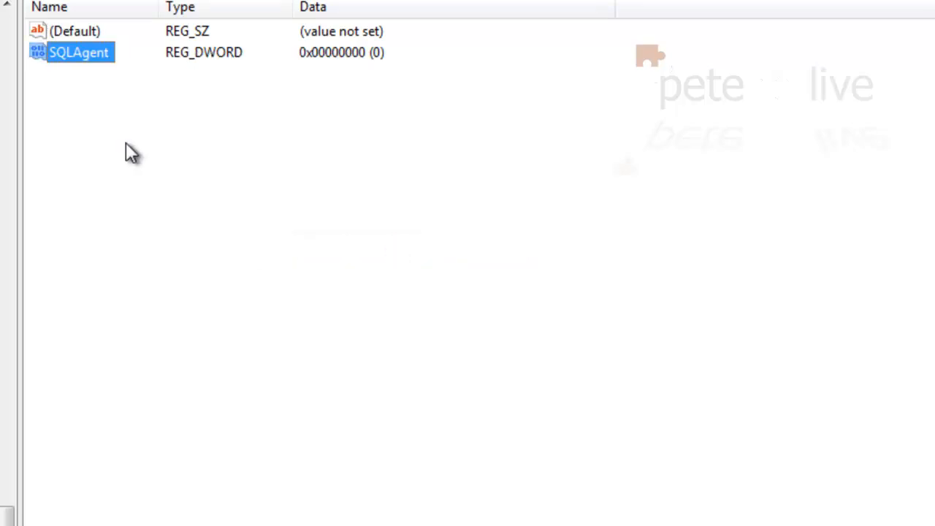
double_click(78, 53)
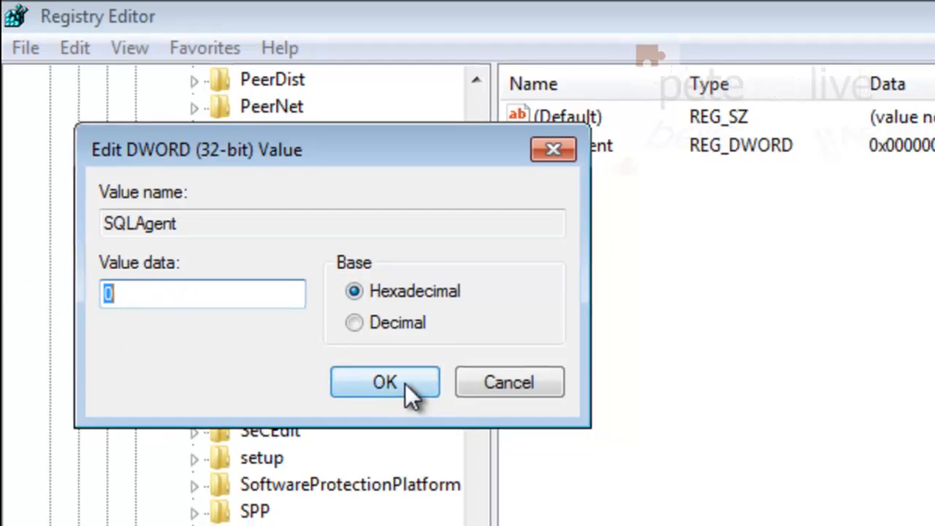
left_click(384, 383)
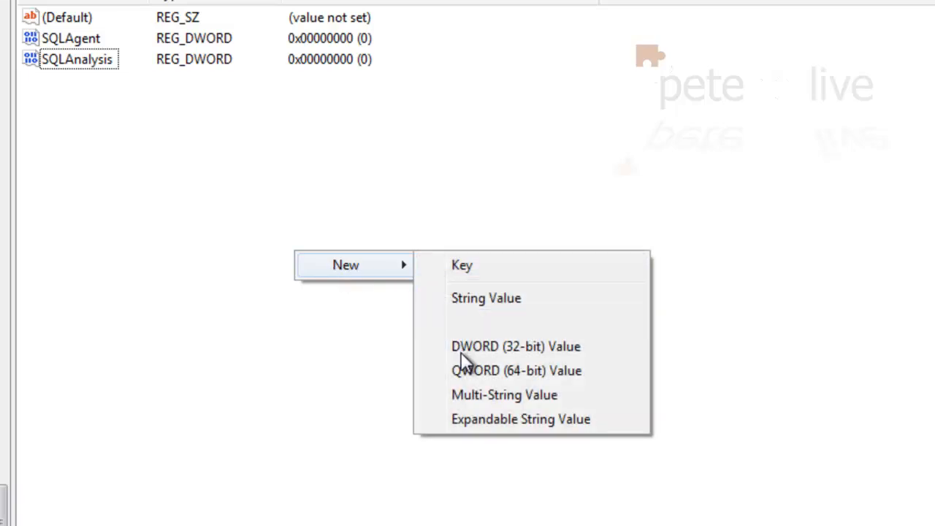
- Add zero-valued DWORDs SQLAnalysis, SQLEngine and SQLIntegration for the remaining accounts
left_click(514, 345)
type("SQLEngine")
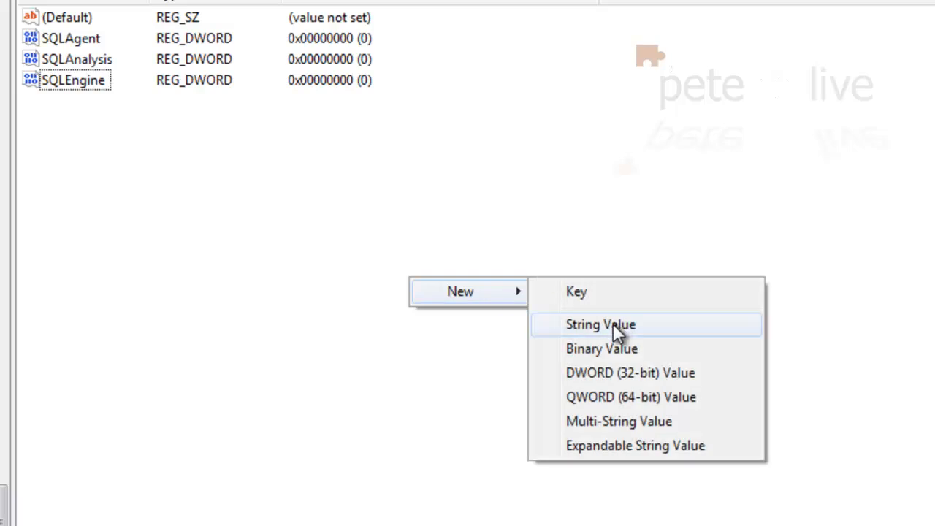
left_click(630, 373)
type("SQLIntegration")
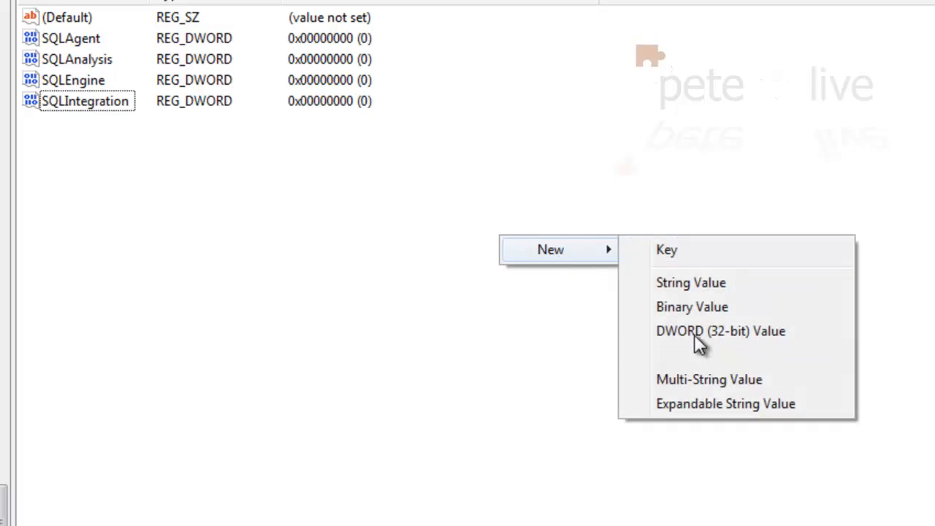
left_click(720, 330)
type("SQLReporting")
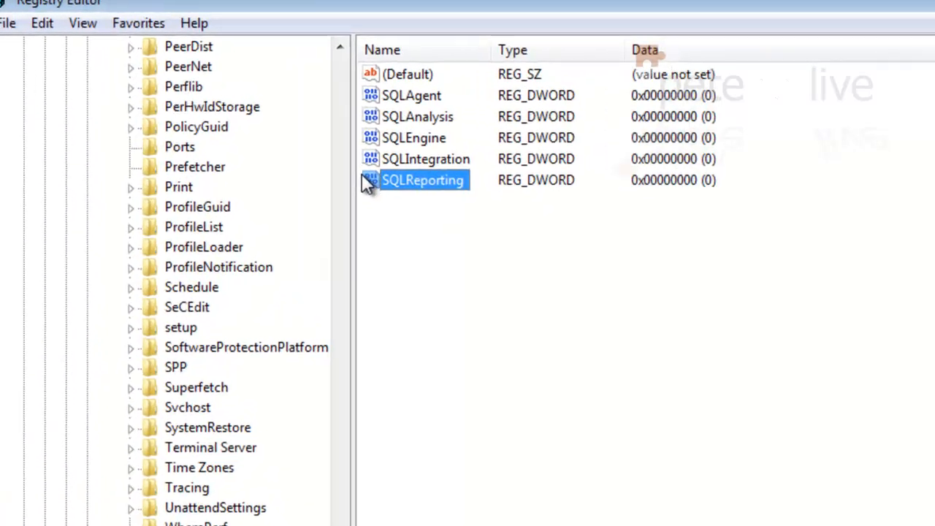
double_click(422, 179)
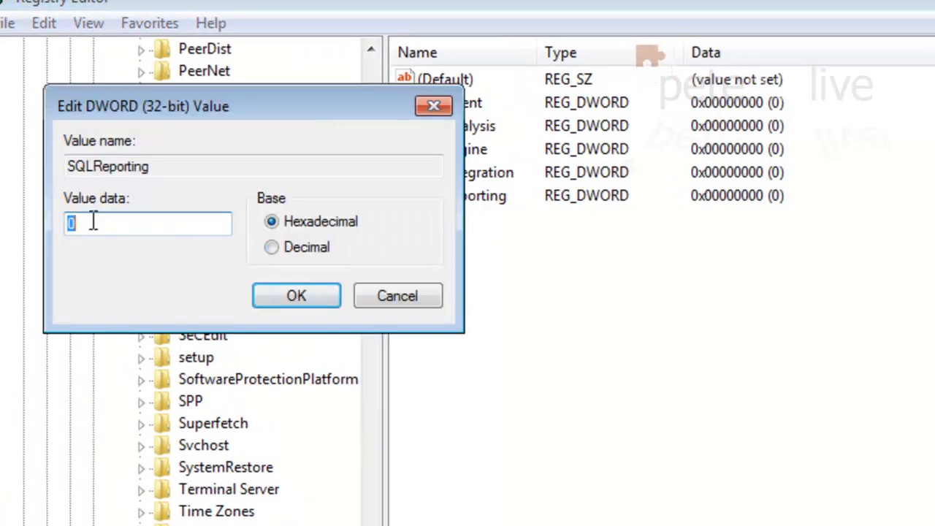
type("1")
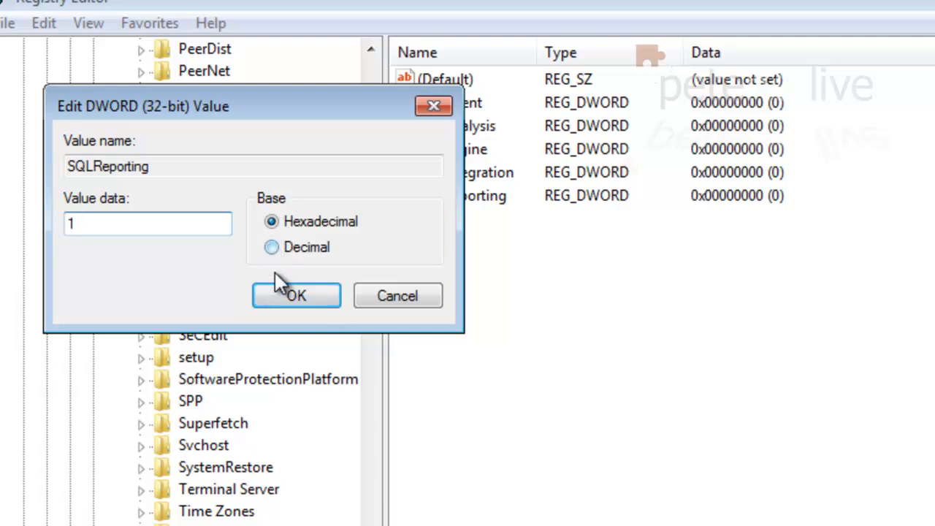
left_click(295, 295)
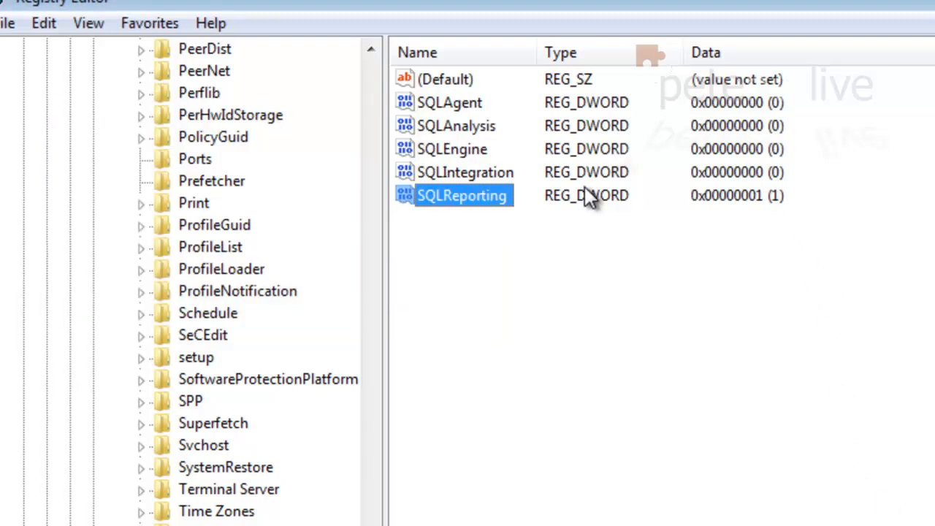
double_click(462, 195)
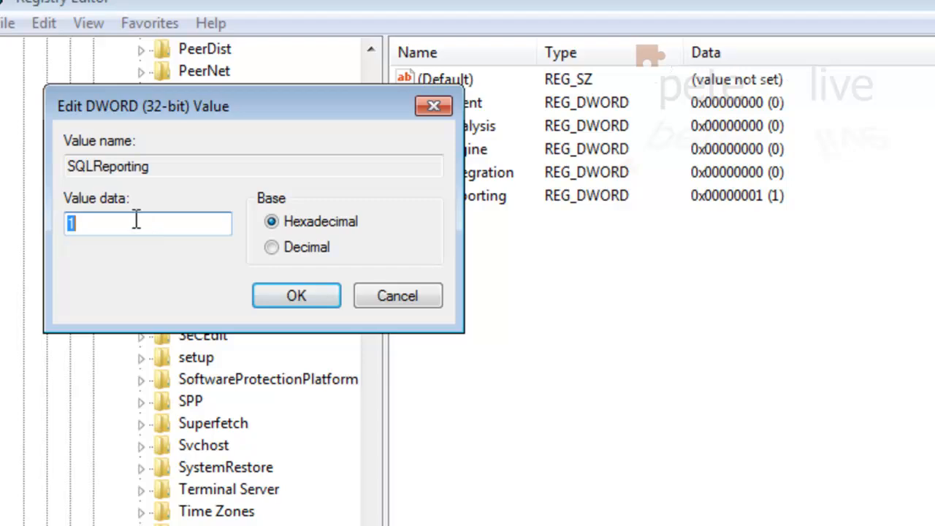
type("0")
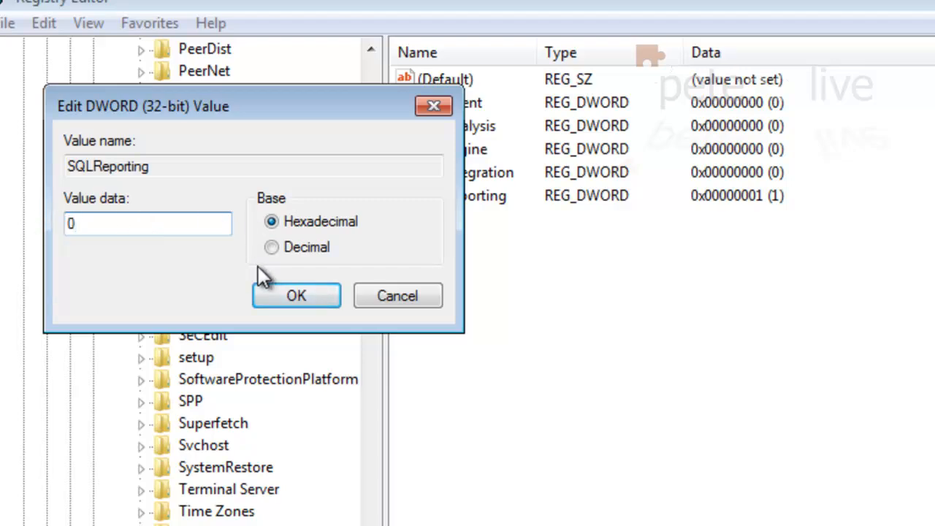
left_click(295, 295)
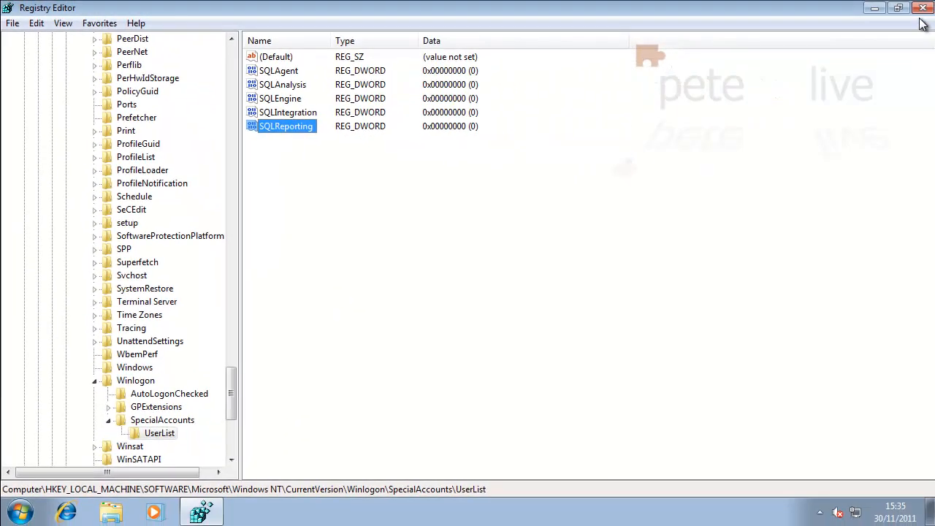
- Close Registry Editor and open Computer Management via Computer > Manage
left_click(923, 7)
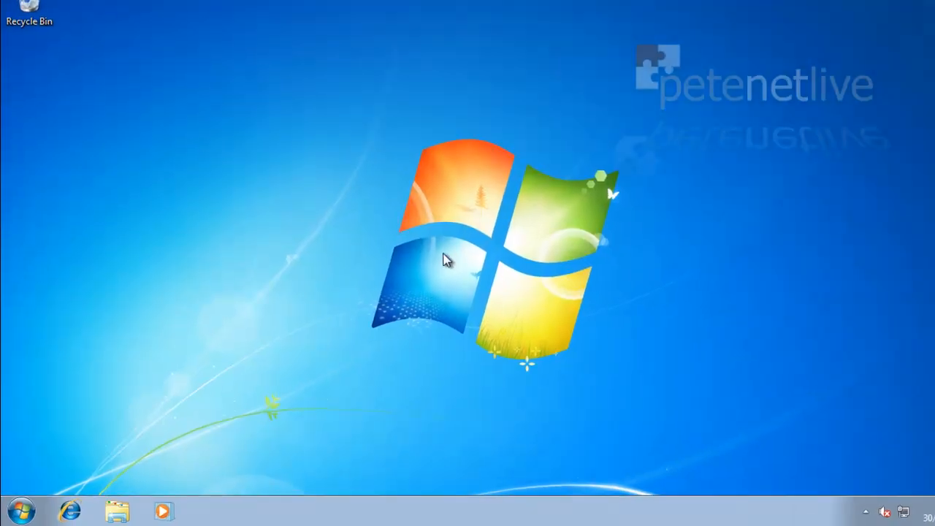
left_click(18, 504)
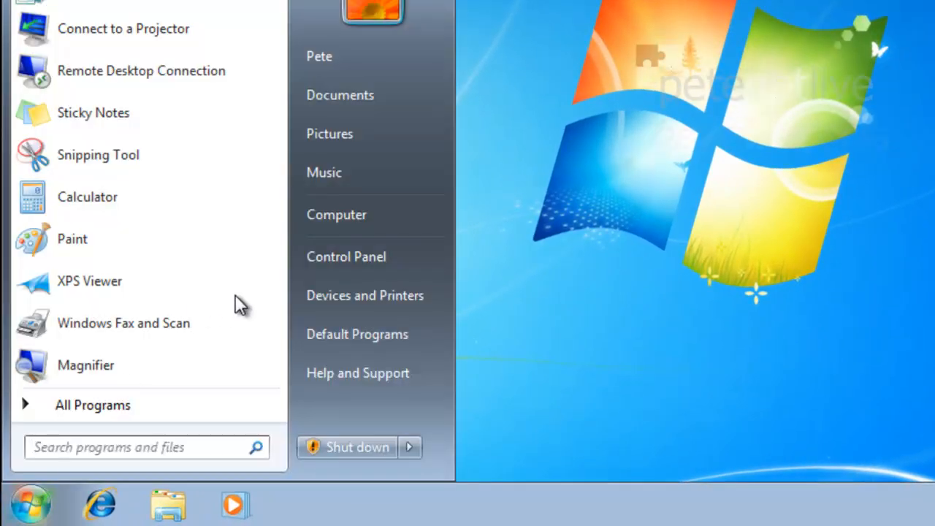
right_click(336, 213)
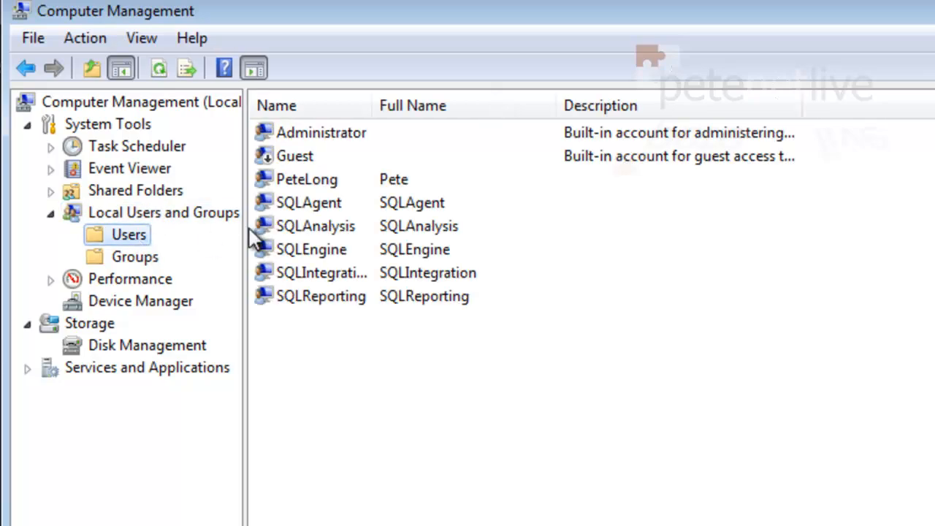
- Mark the built-in Administrator account as disabled in its properties and confirm
left_click(322, 131)
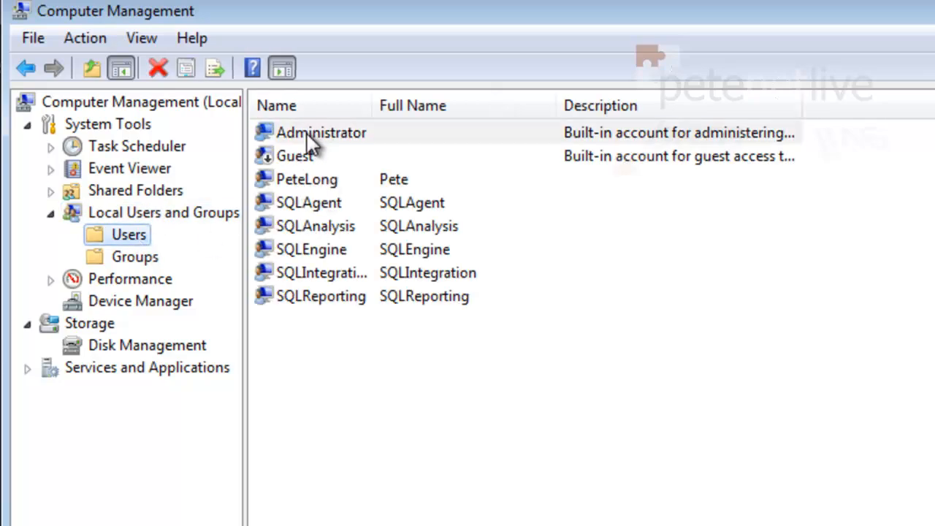
double_click(322, 132)
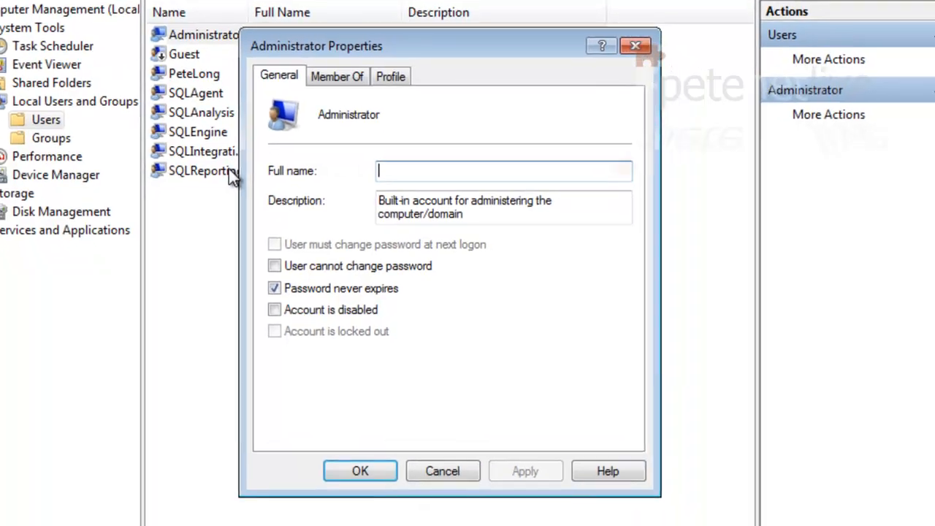
left_click(275, 310)
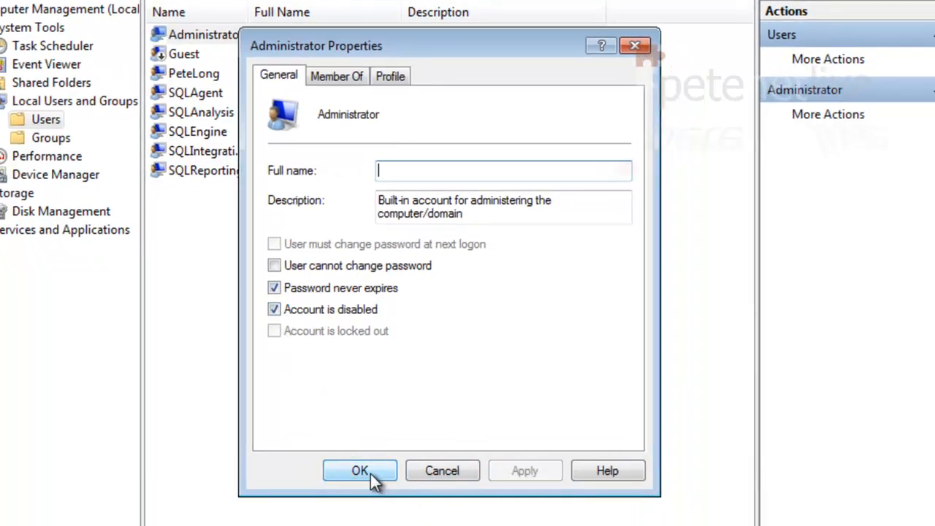
left_click(359, 471)
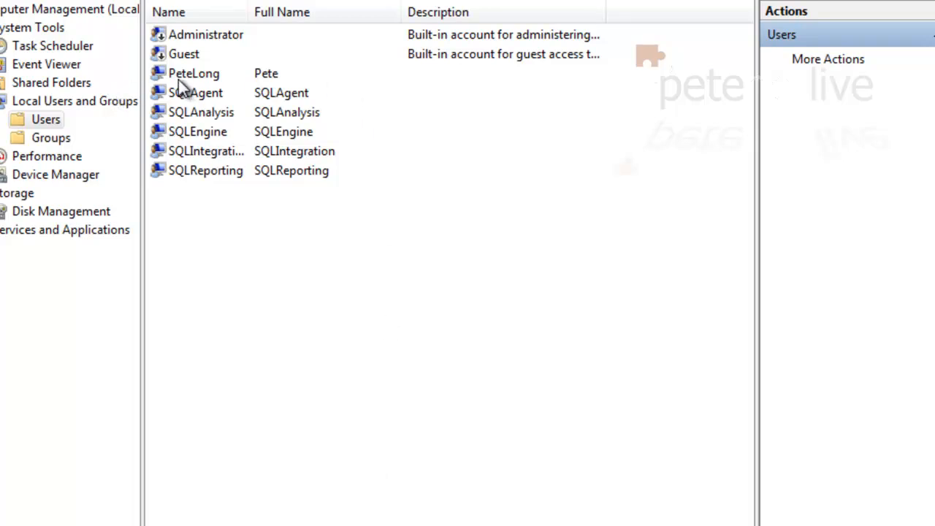
- Check PeteLong's Administrators membership in its properties, then close Computer Management
double_click(192, 73)
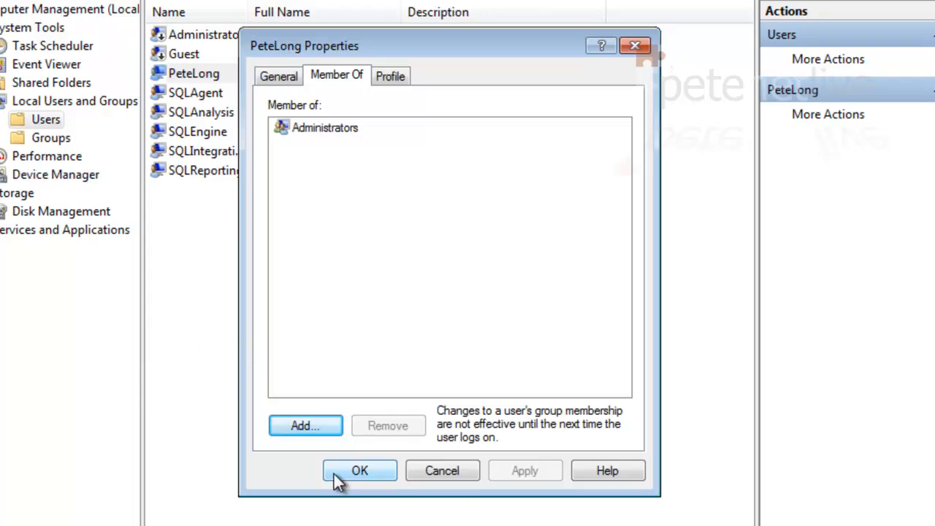
left_click(360, 470)
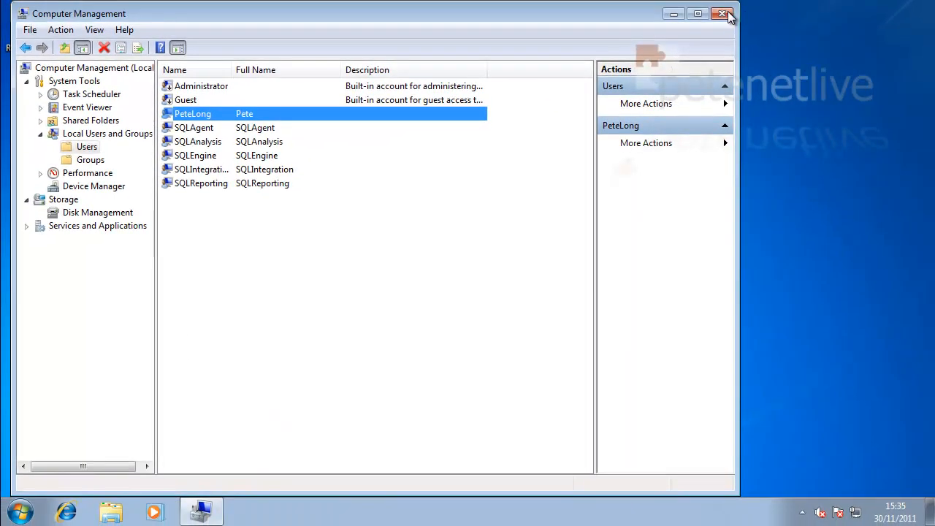
left_click(722, 13)
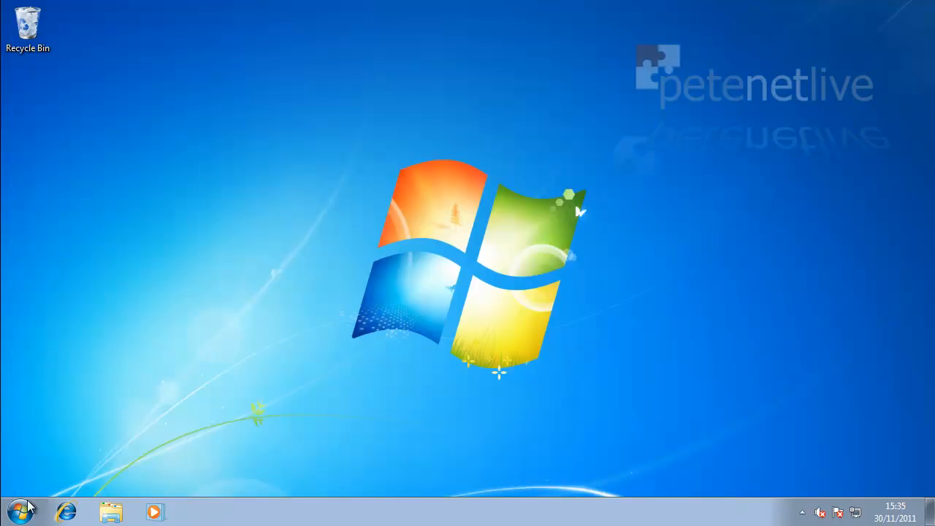
- Log off Pete via Start > Shut down menu to return to the welcome screen
left_click(21, 512)
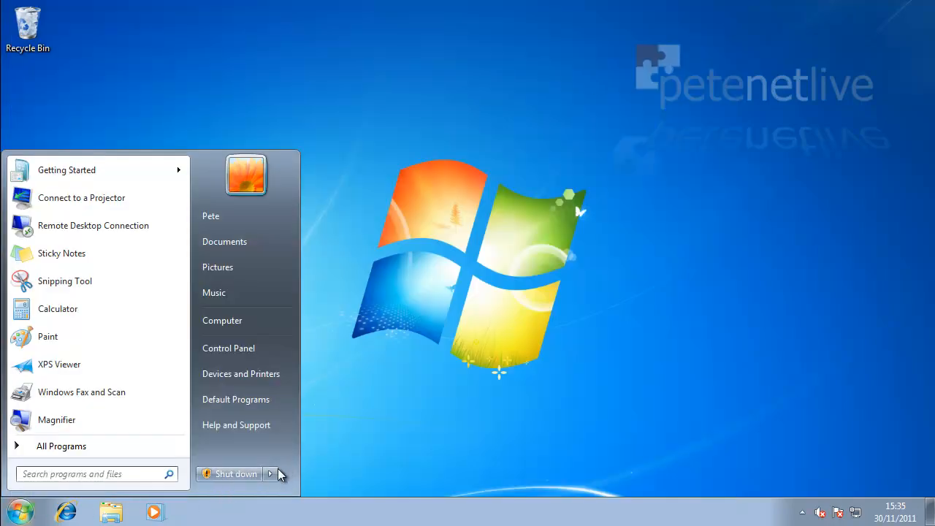
left_click(270, 473)
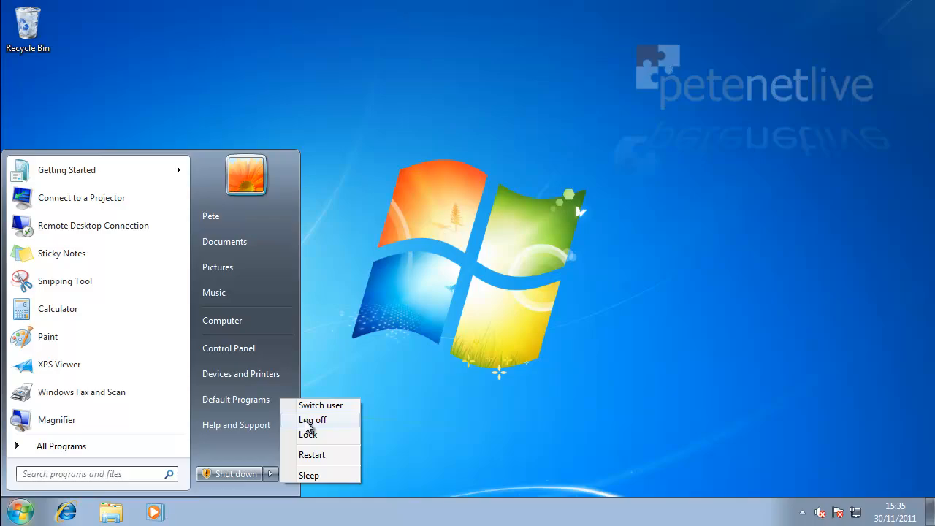
left_click(313, 419)
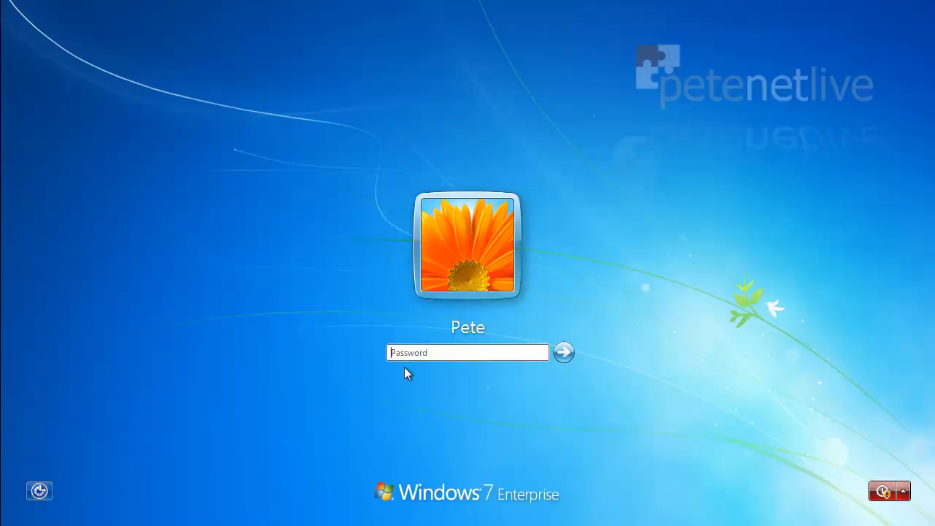
mouse_move(523, 339)
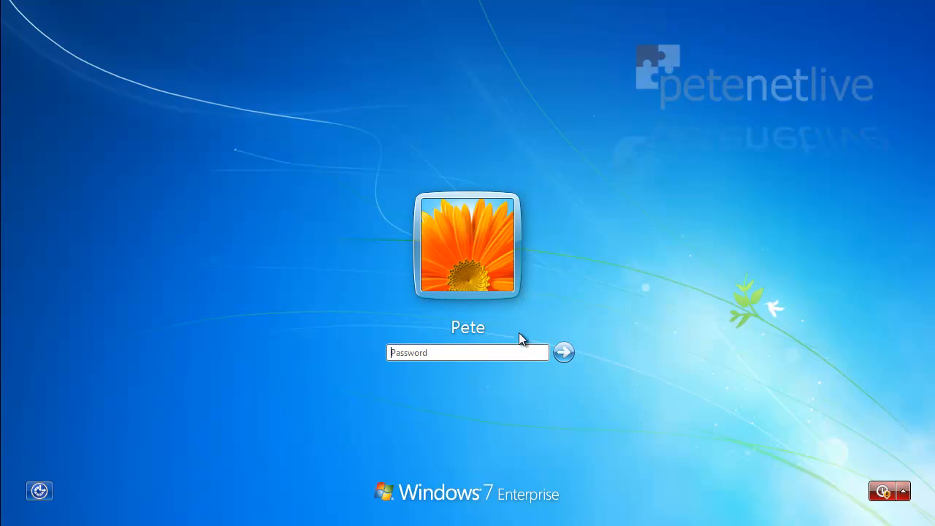